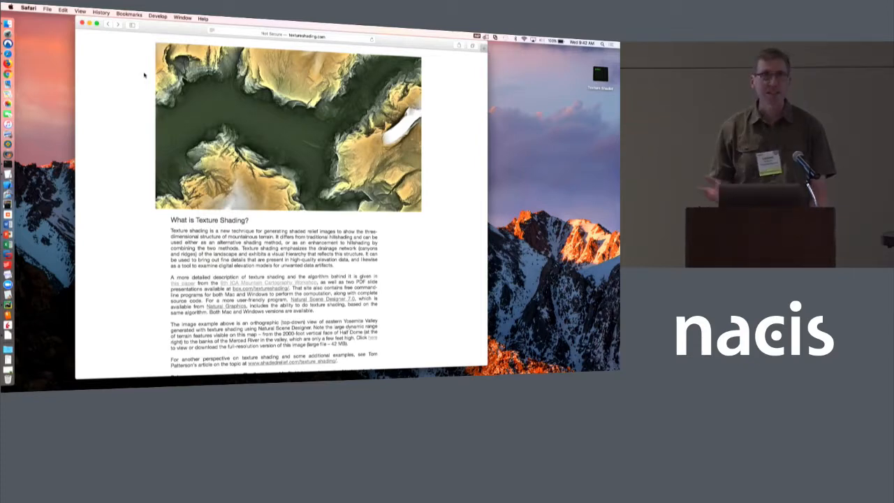
- Scroll the texture shading page through the San Gabriel texture-shaded versus hillshaded terrain comparisons
scroll("down", 3)
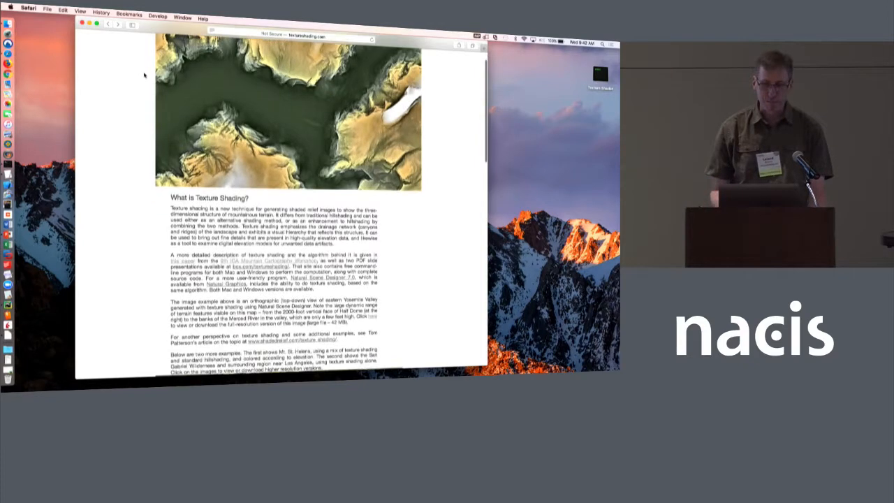
scroll("down", 3)
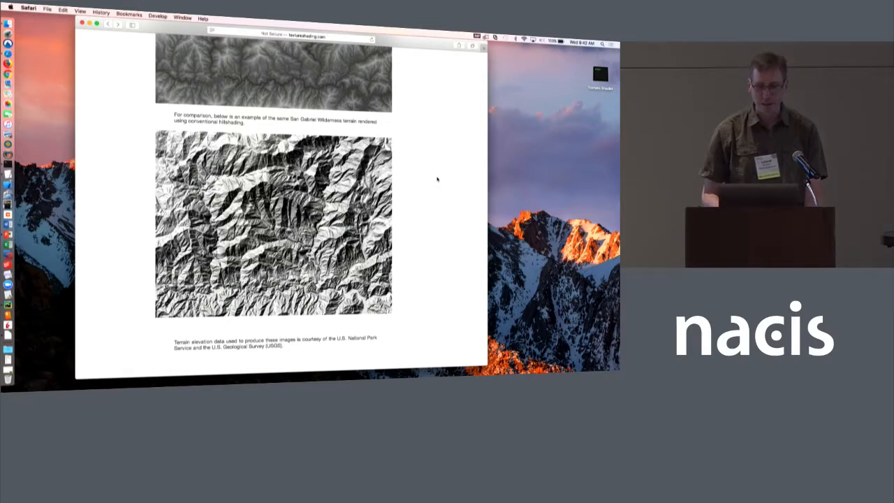
scroll("up", 3)
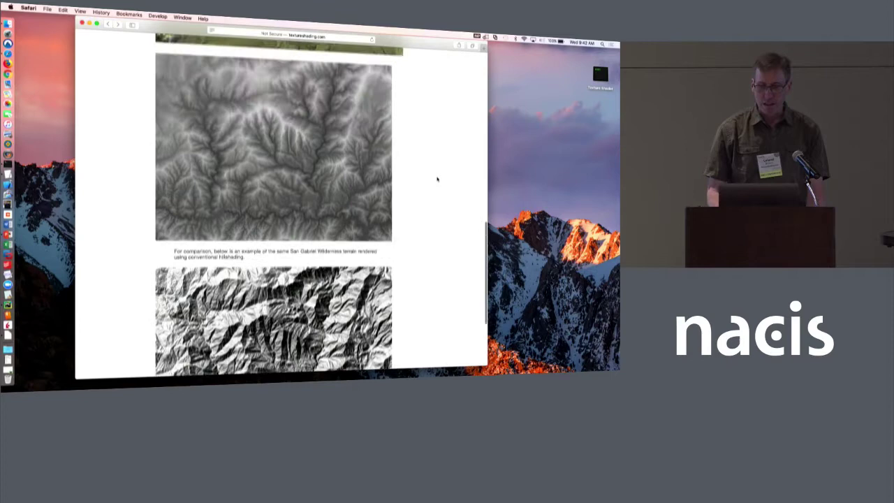
scroll("up", 3)
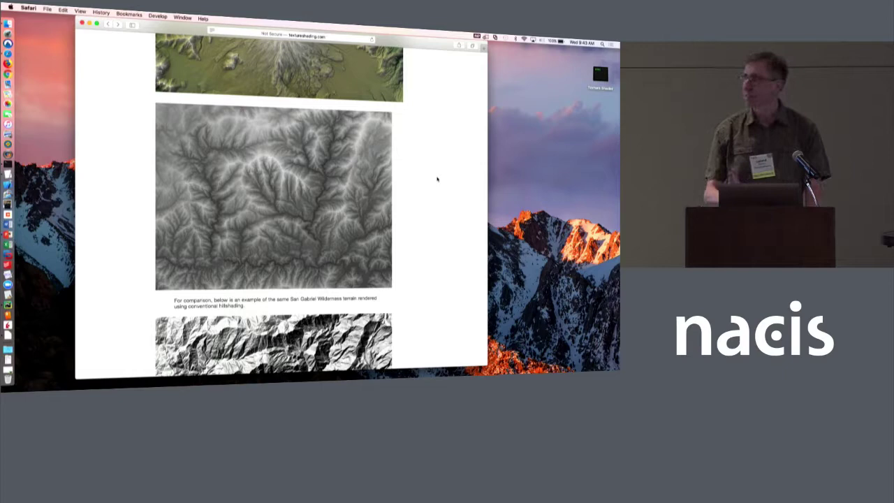
mouse_move(443, 184)
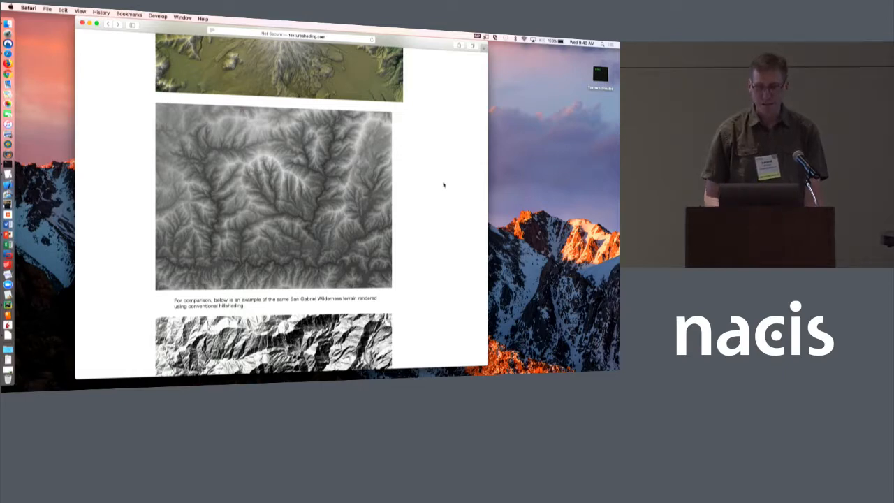
scroll("up", 3)
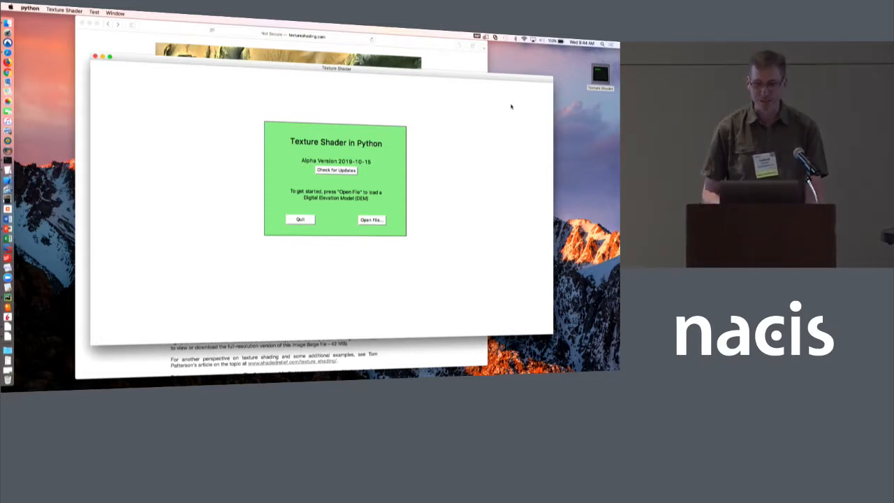
mouse_move(352, 162)
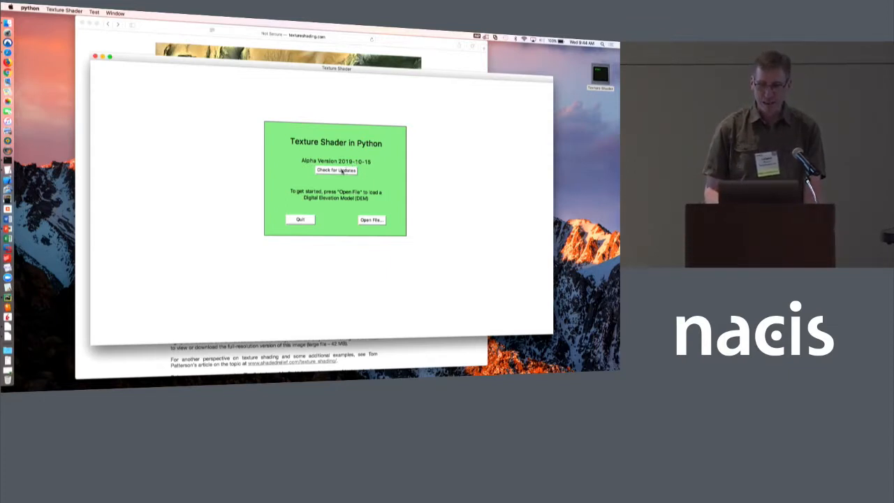
- Confirm Texture Shader is up to date, then bring up the Choose Shader File dialog
left_click(335, 170)
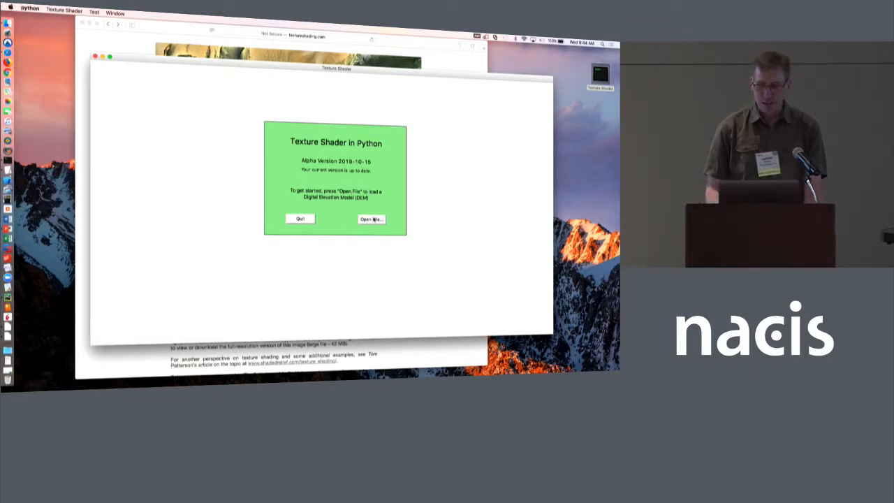
left_click(372, 218)
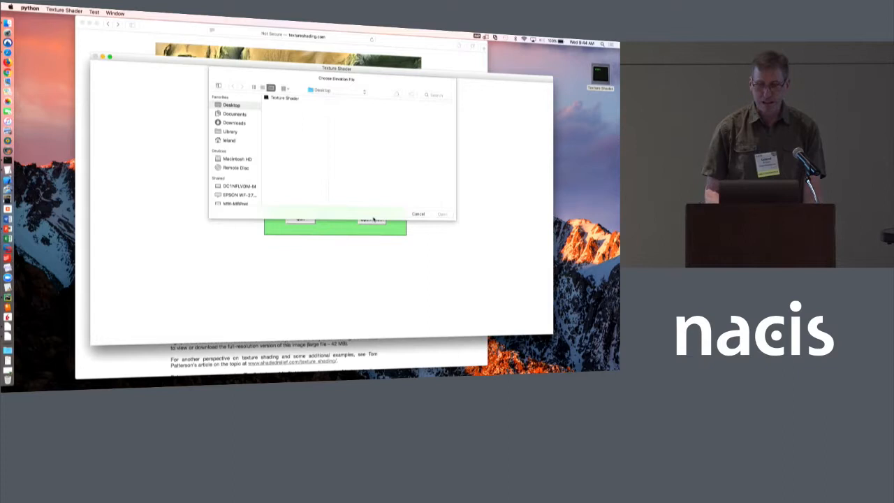
- Load the Sierra Nevada elevation model from the DEM folder so its texture-shaded preview appears
left_click(339, 91)
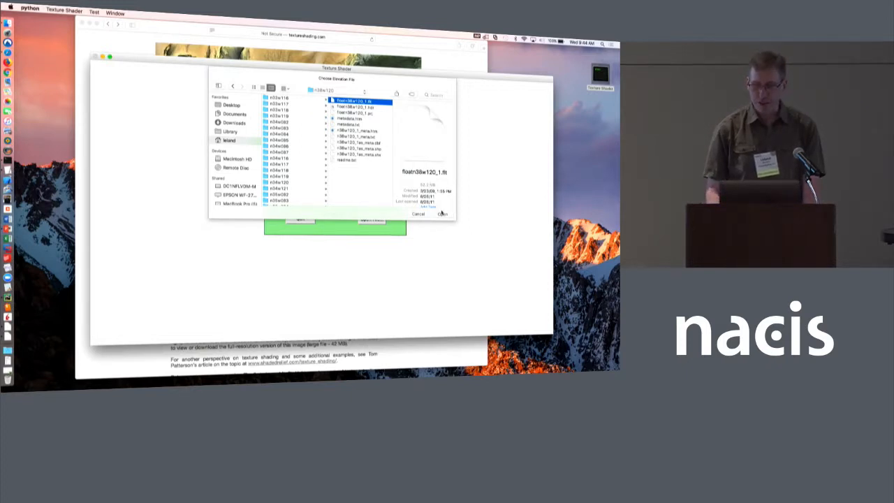
left_click(441, 216)
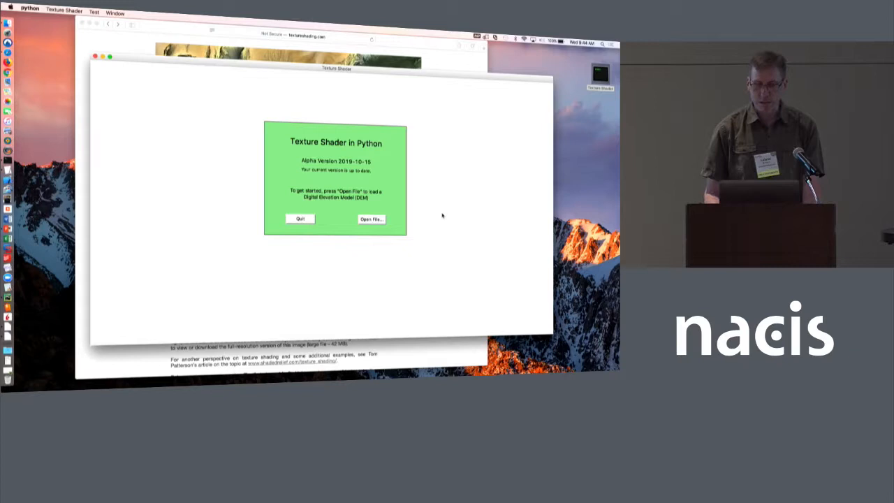
left_click(372, 218)
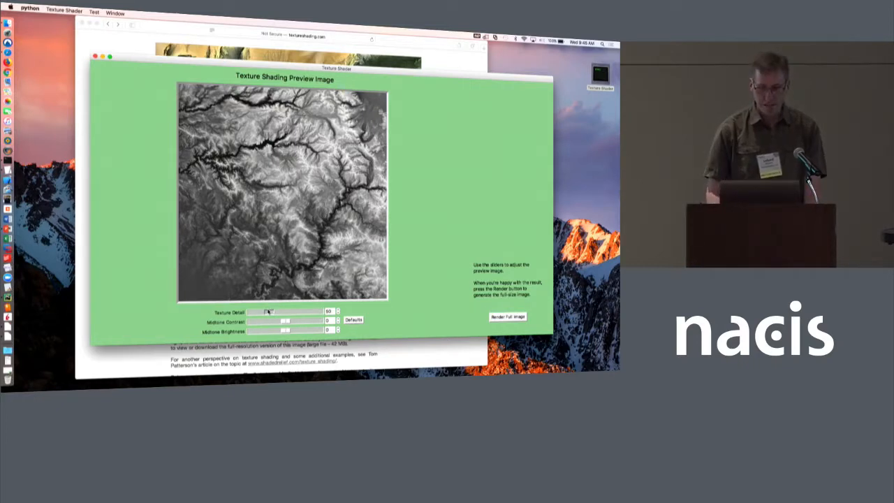
- Try Texture Detail from very low to very high in the preview, ending back at a moderate level
left_click_drag(268, 312, 279, 312)
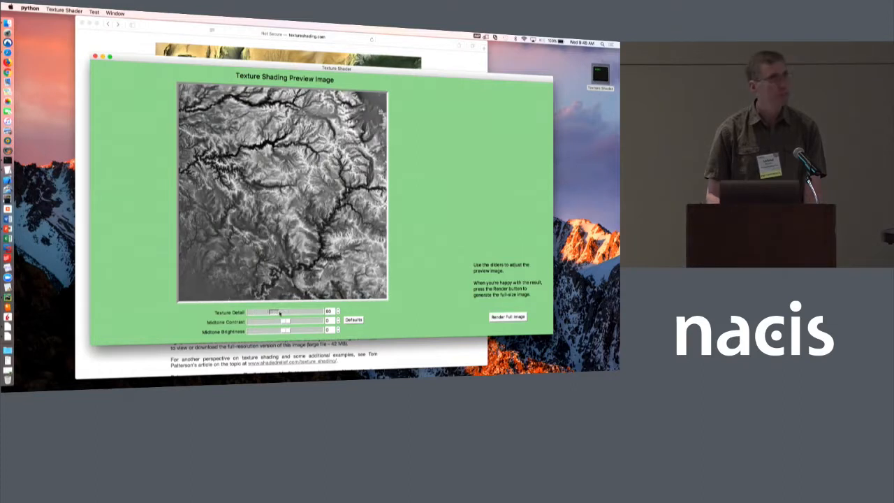
left_click_drag(280, 312, 264, 311)
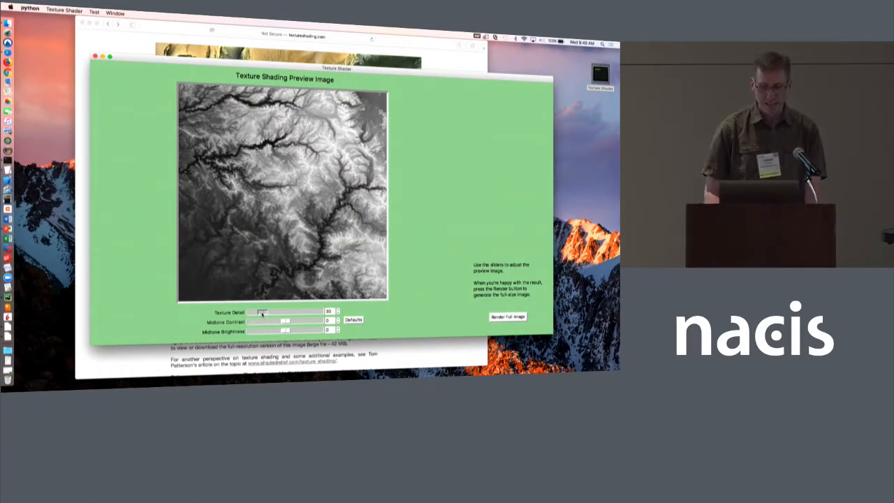
left_click_drag(262, 313, 263, 313)
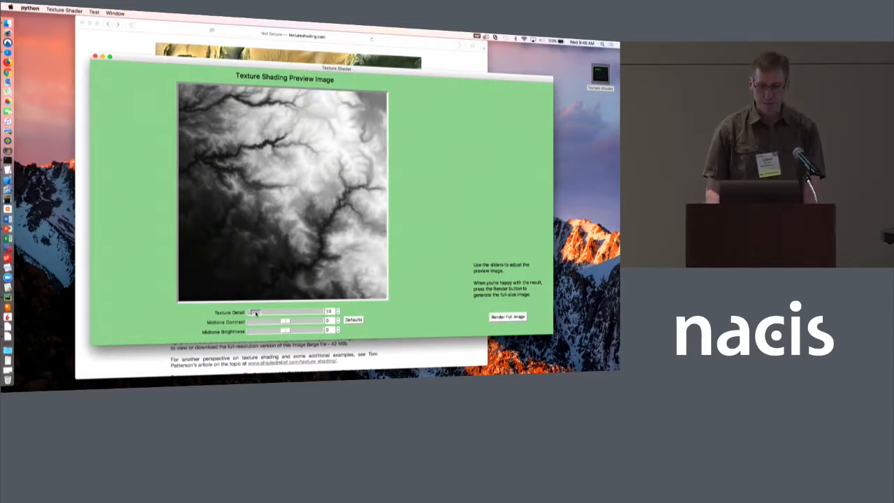
left_click_drag(259, 310, 286, 310)
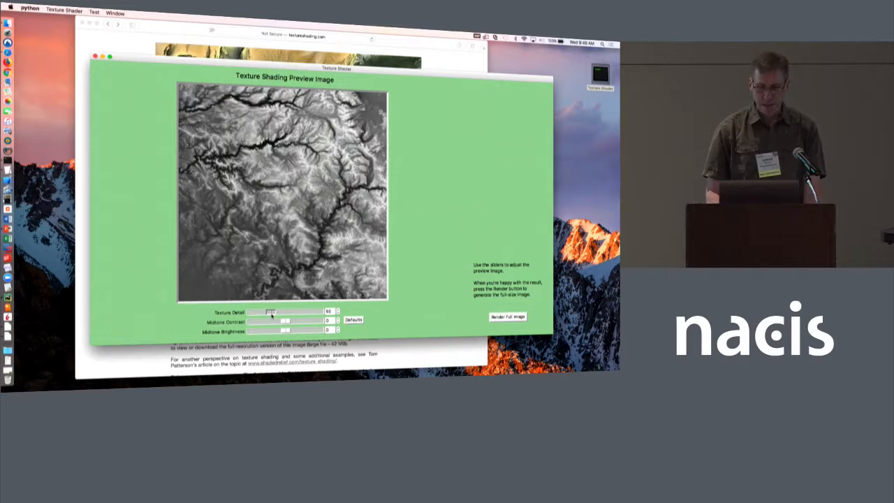
left_click_drag(266, 312, 319, 311)
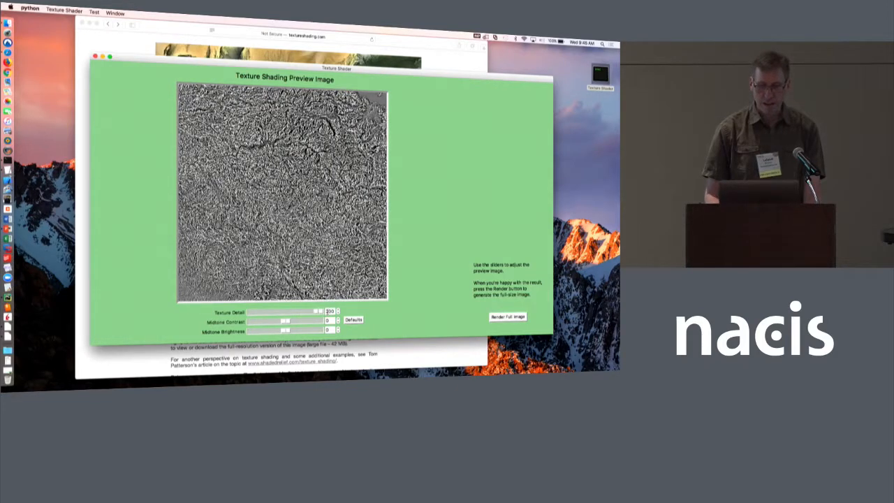
left_click_drag(319, 312, 293, 312)
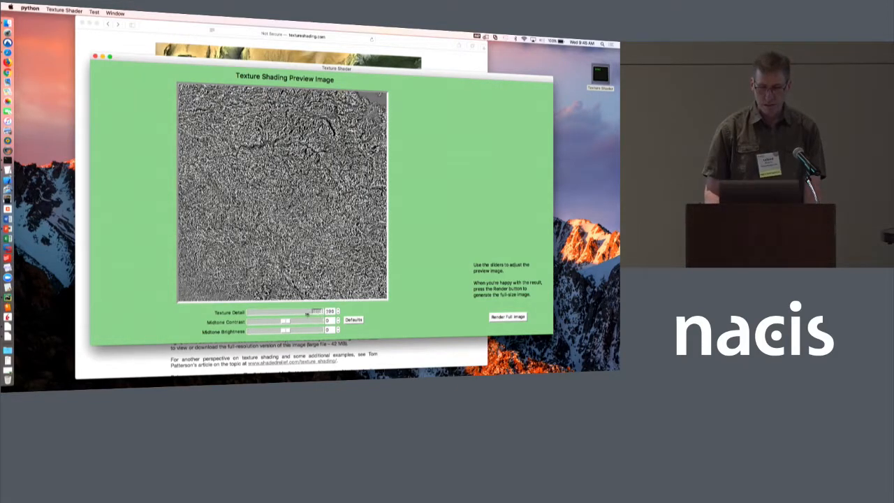
left_click_drag(319, 312, 271, 312)
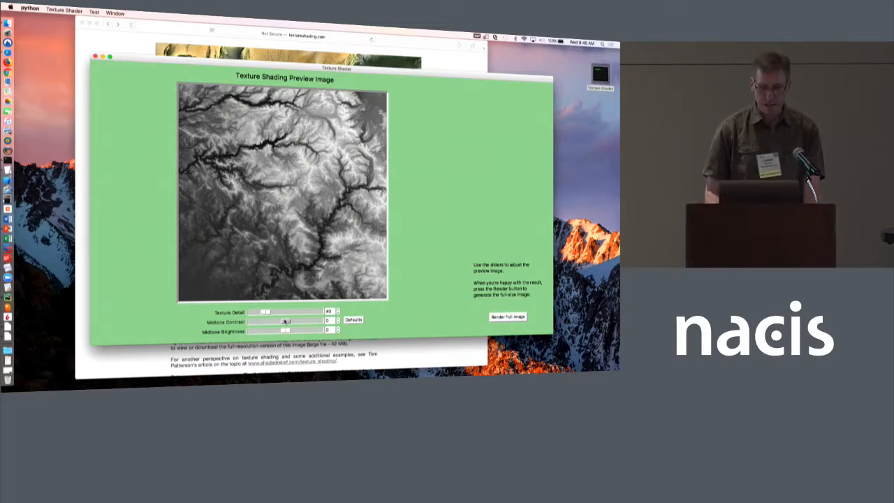
- Alternate small Texture Detail and Midtone Contrast adjustments until the terrain preview looks balanced
left_click_drag(287, 322, 280, 321)
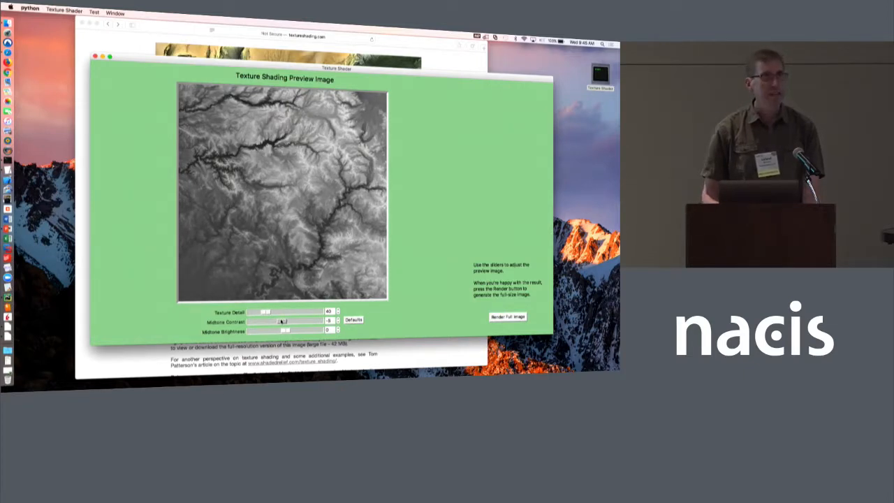
left_click_drag(279, 312, 262, 312)
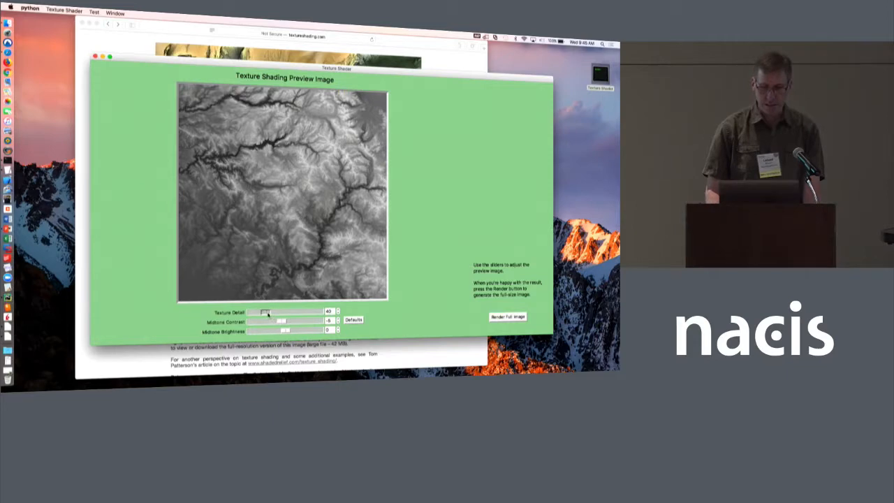
left_click_drag(259, 310, 277, 311)
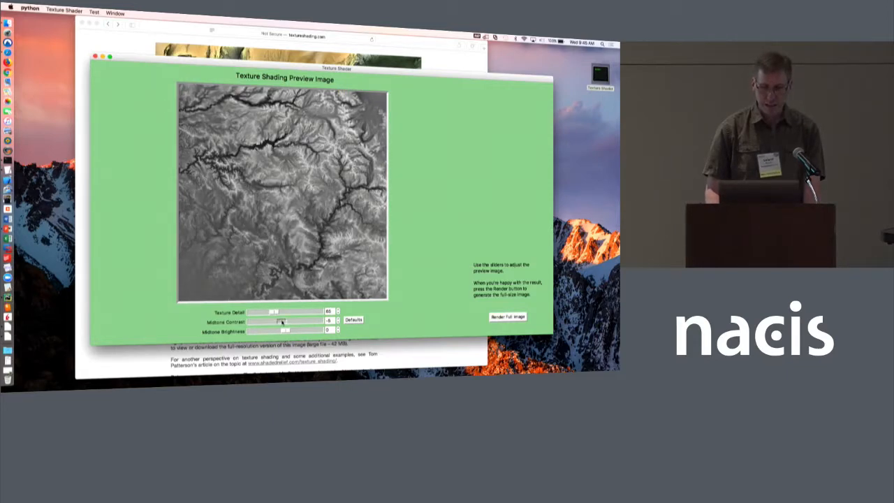
left_click_drag(282, 320, 277, 320)
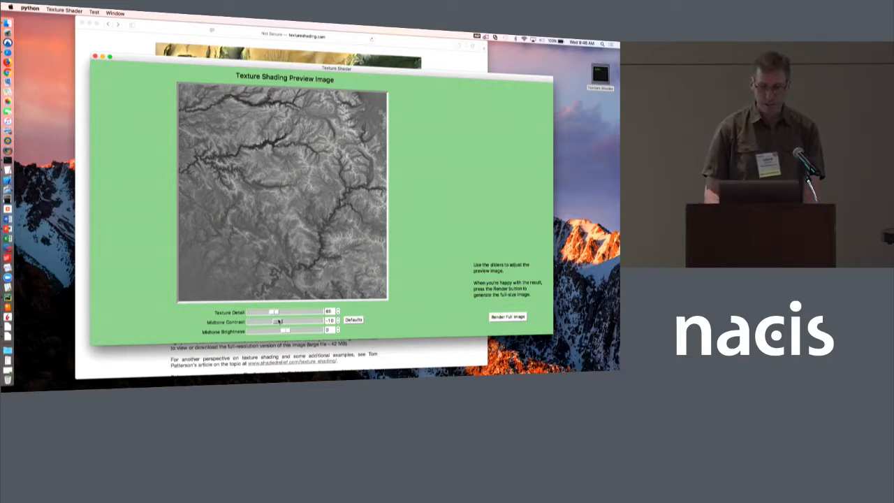
left_click_drag(280, 312, 262, 312)
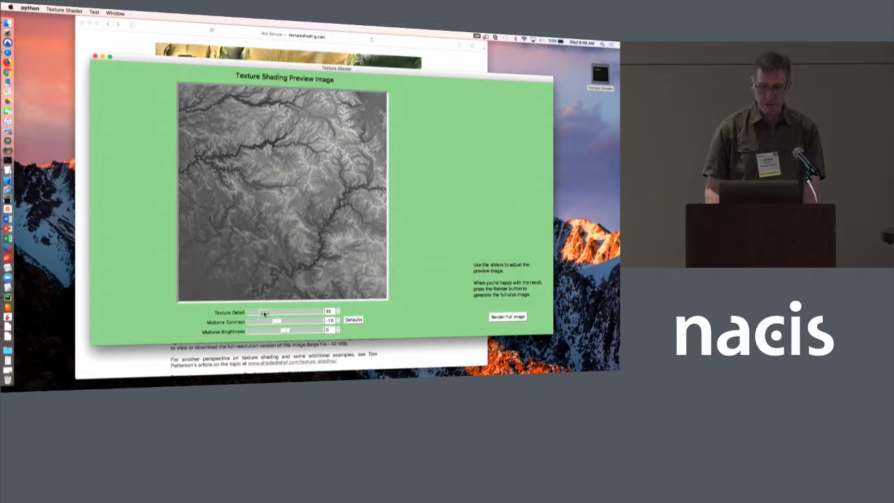
left_click_drag(252, 320, 280, 320)
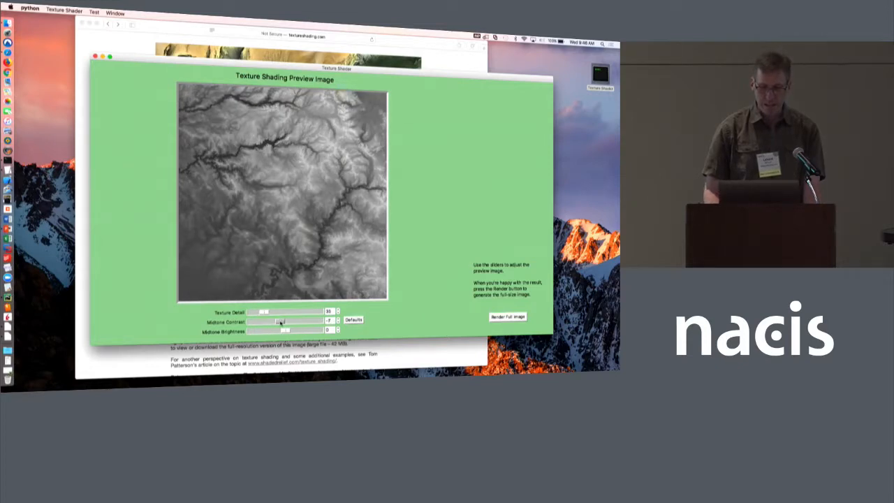
left_click_drag(280, 330, 288, 330)
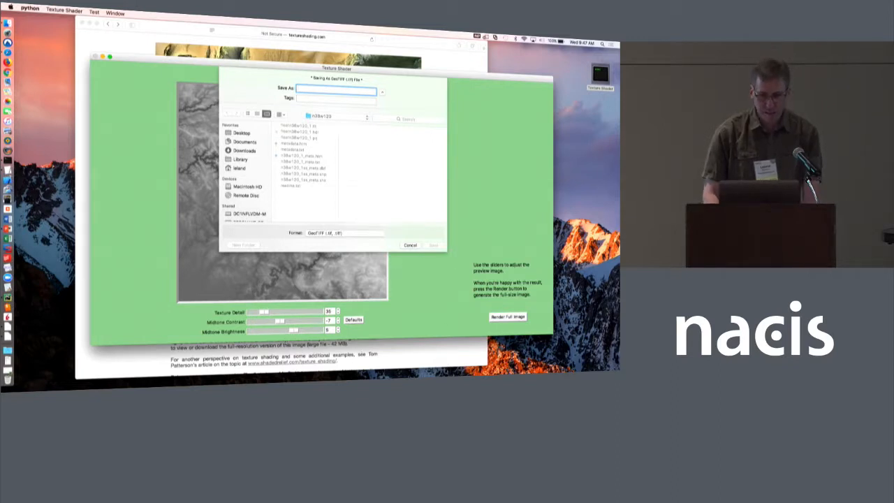
mouse_move(8, 229)
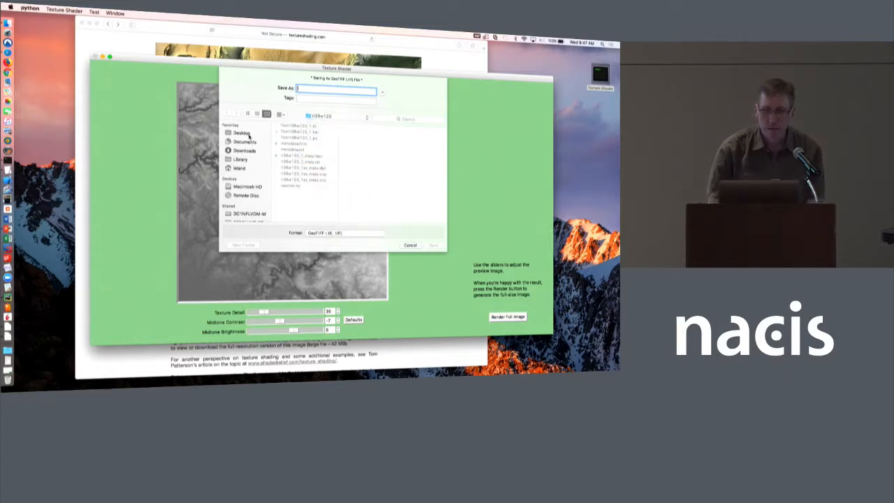
- Save the rendered texture-shaded image to the Desktop
left_click(240, 133)
type("example")
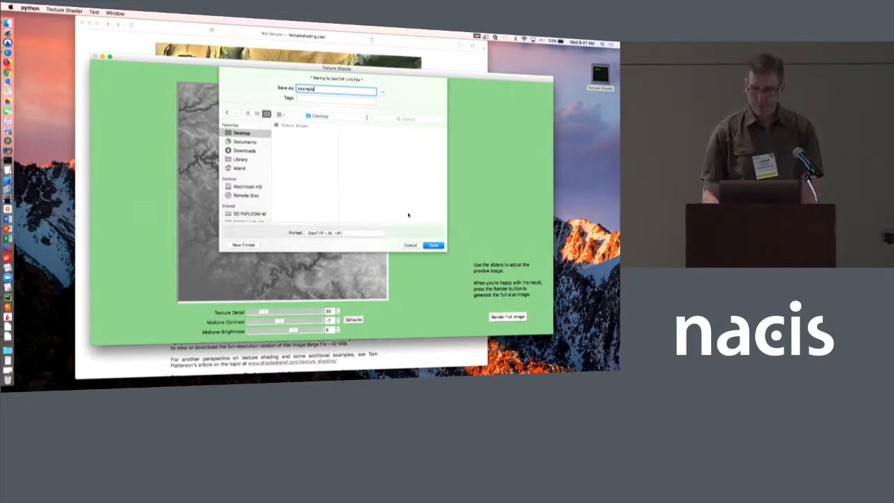
left_click(433, 246)
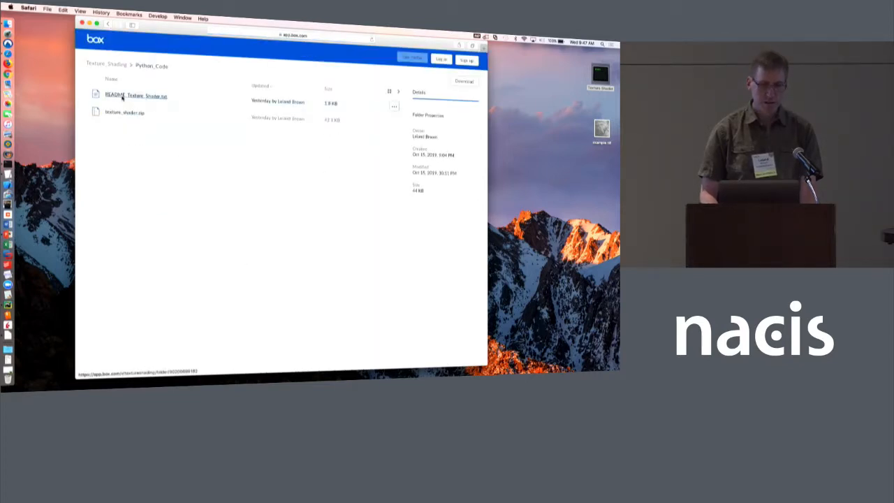
- Open README_Texture_Shader.txt in Box's preview
left_click(136, 95)
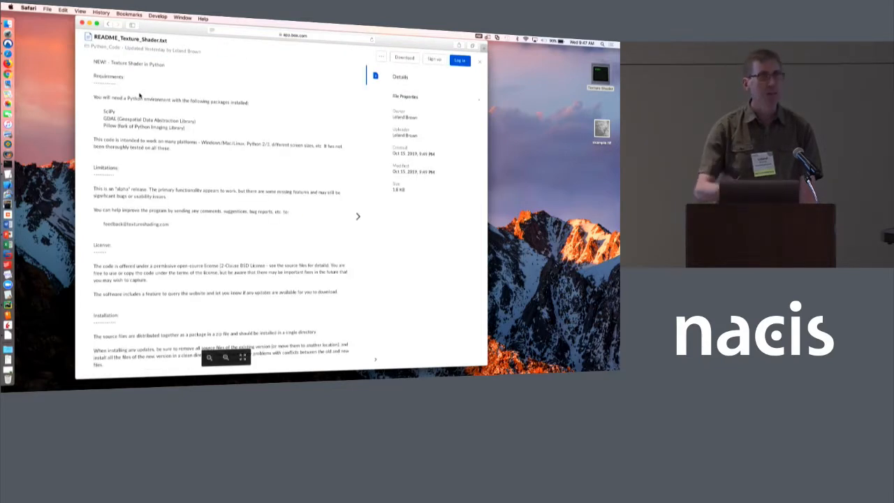
mouse_move(167, 230)
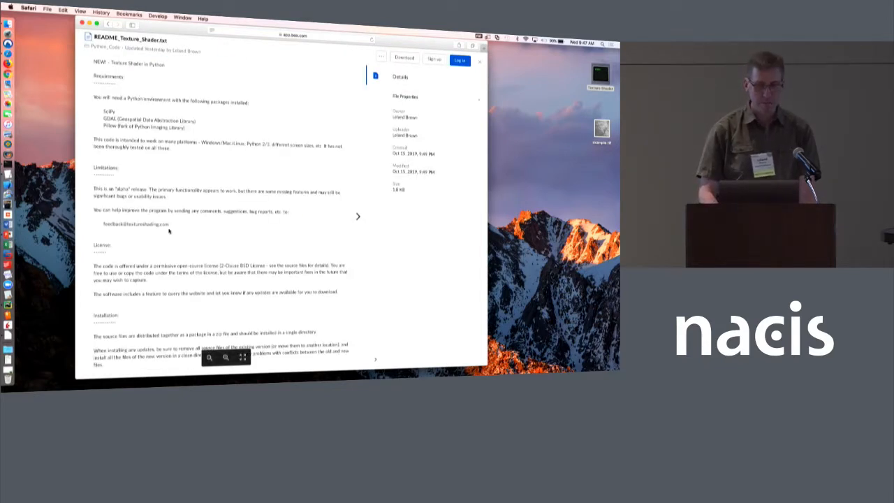